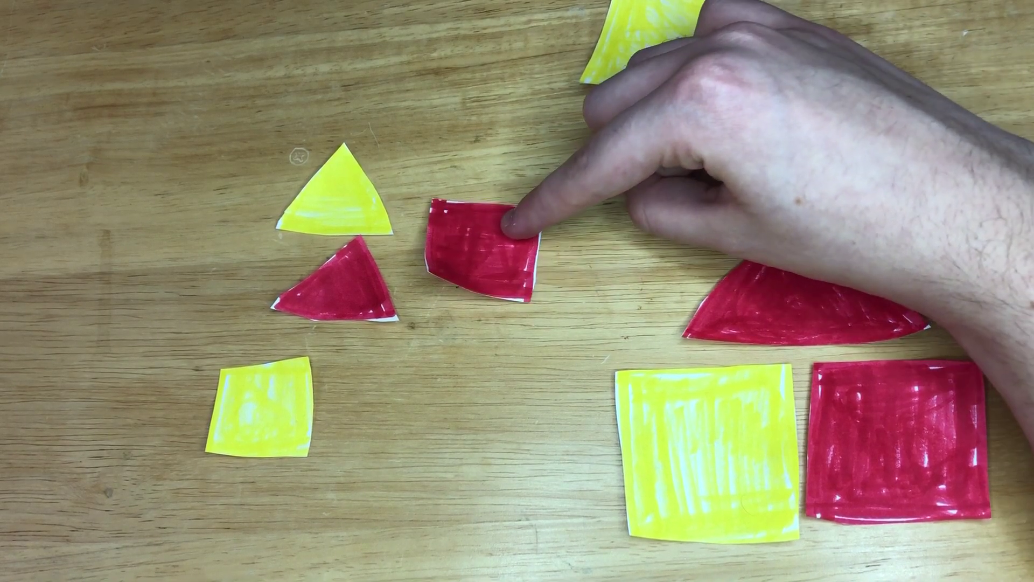
- Slide the small red square rightward, beside the large red triangle and larger squares
left_click_drag(481, 237, 547, 231)
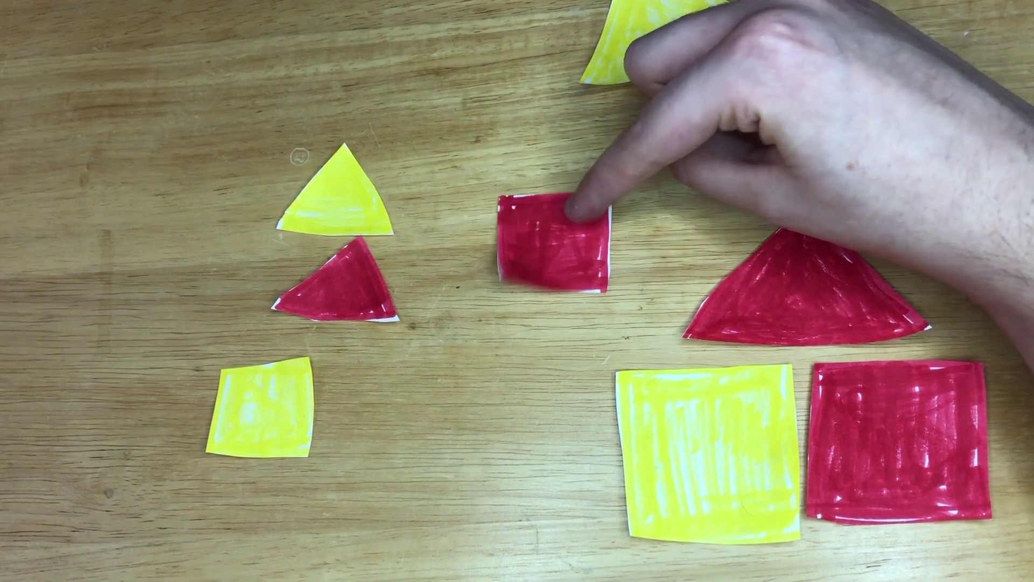